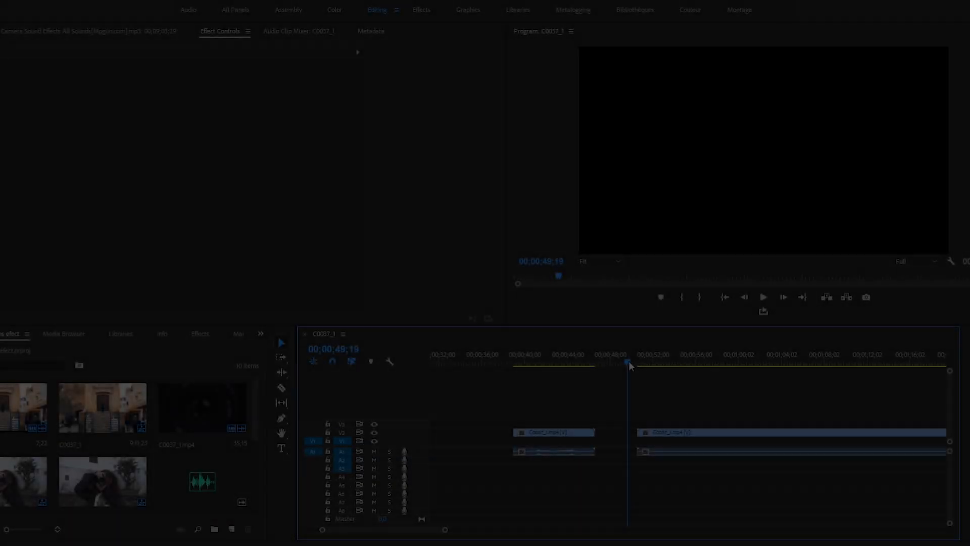
Step: Select the nested lens clip to reveal its Opacity settings and mask tools
left_click(688, 362)
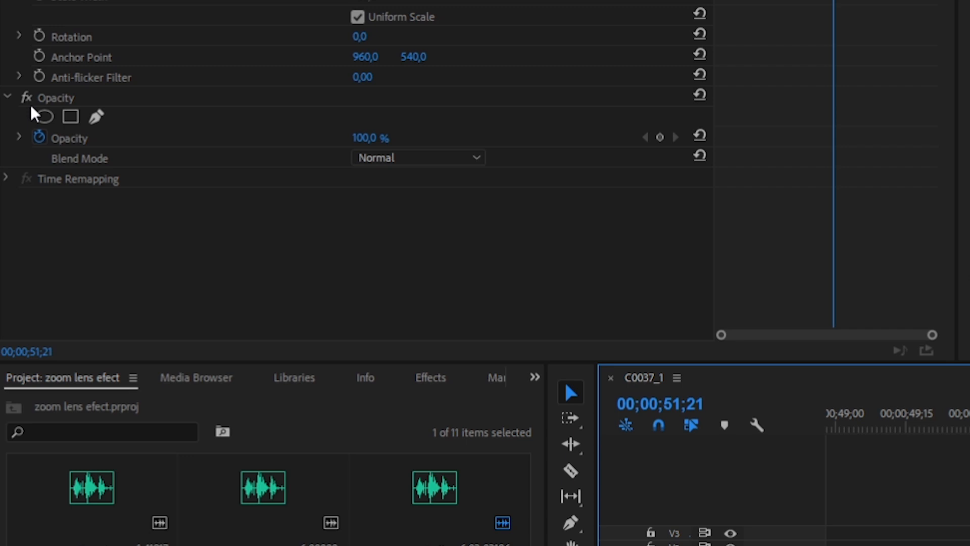
mouse_move(42, 117)
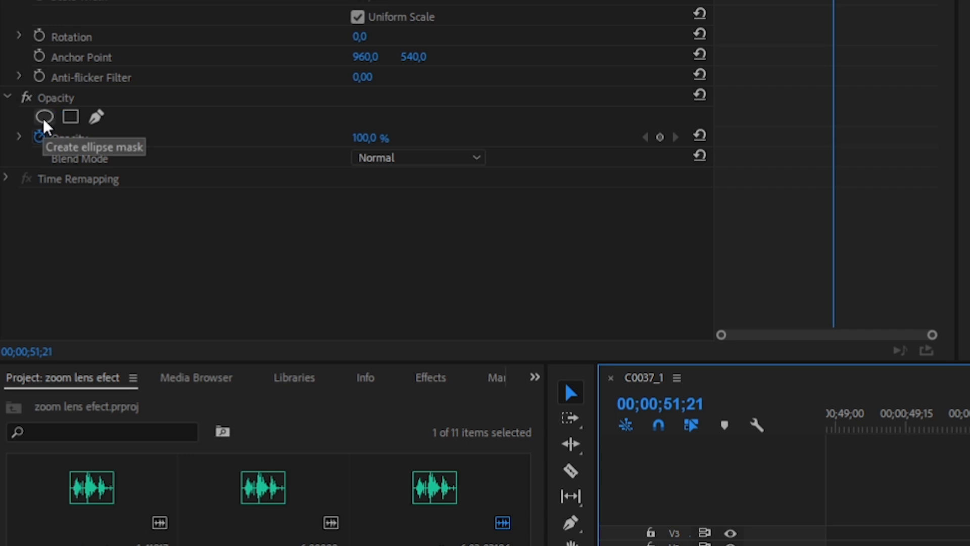
Step: Add an ellipse mask sized around the camera lens and set it to Inverted
left_click(43, 117)
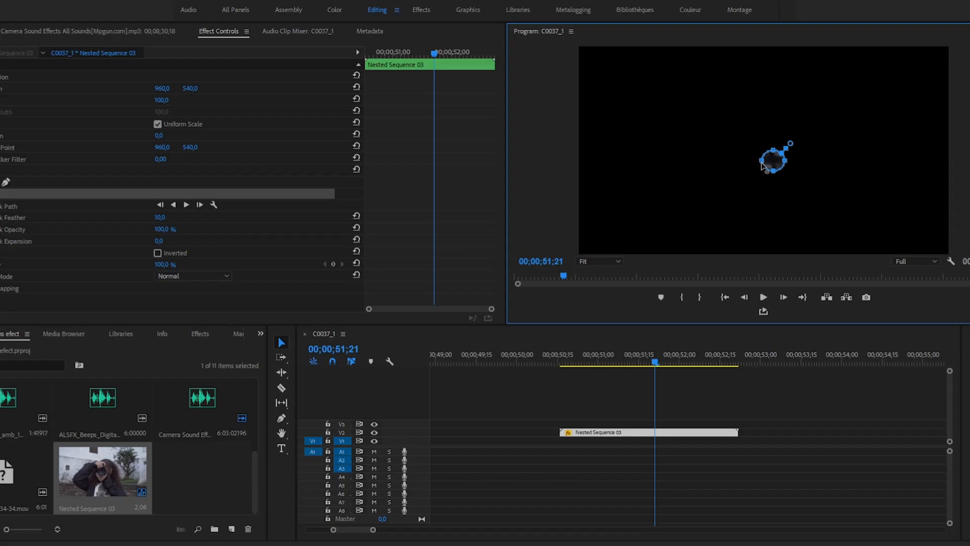
left_click(157, 253)
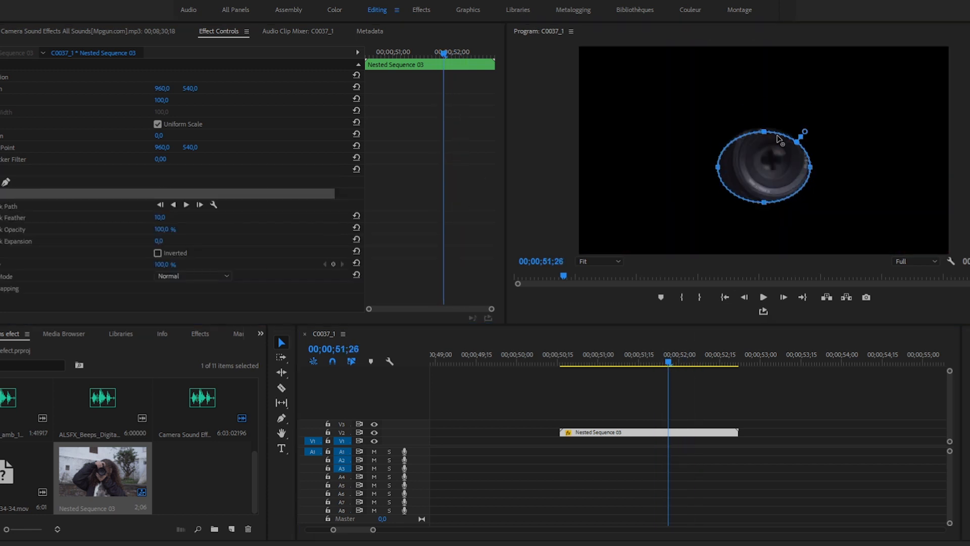
left_click(158, 253)
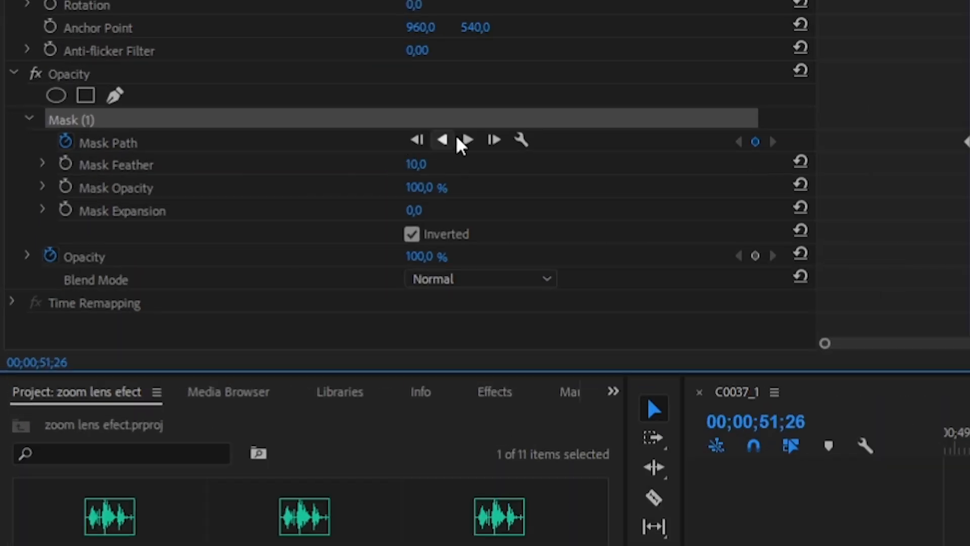
Step: Track the lens mask forward through the clip and raise Mask Feather to about 31
left_click(464, 140)
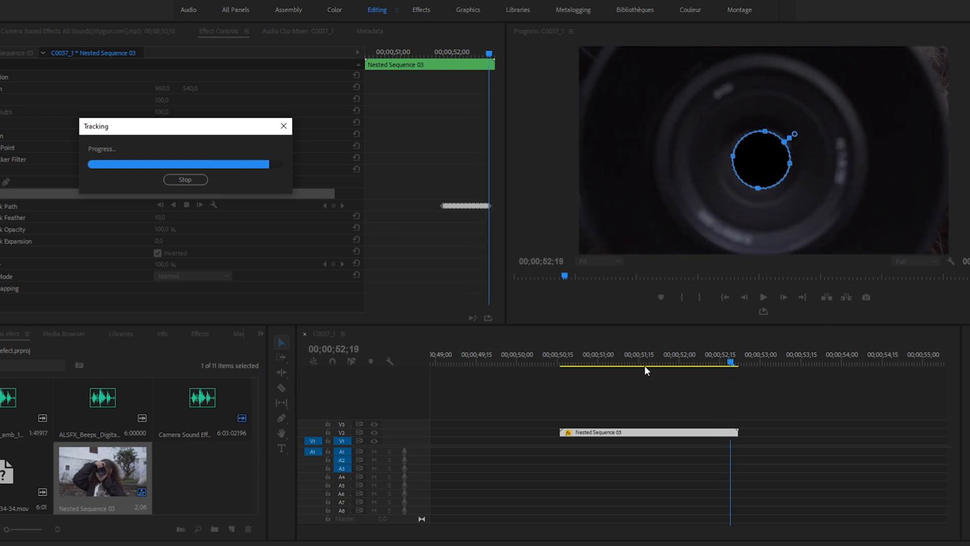
left_click(185, 180)
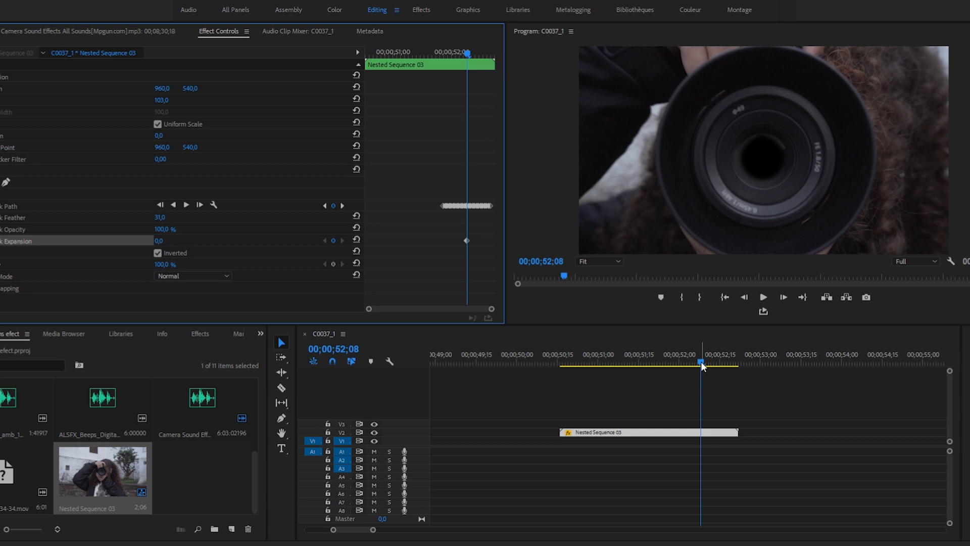
left_click(666, 361)
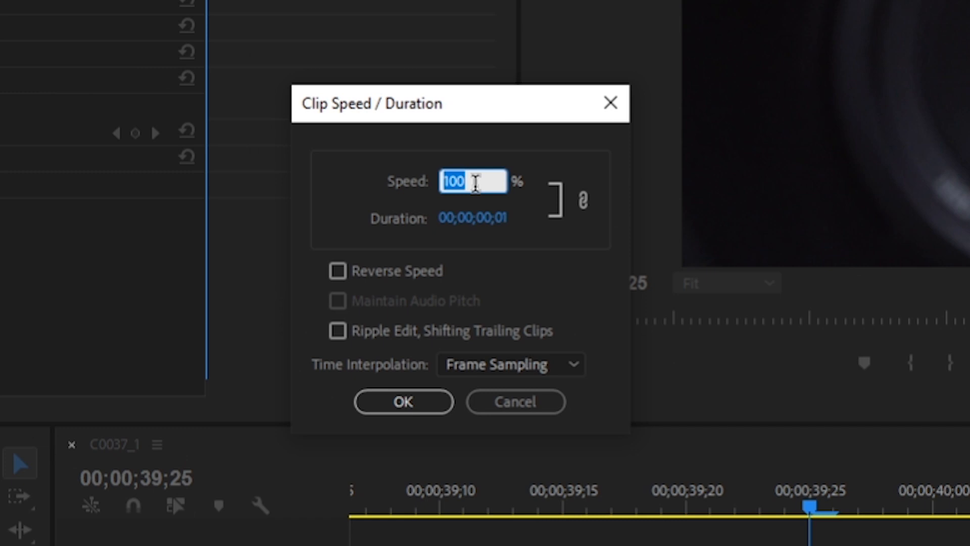
Step: Set the freeze frame's duration and place Nested Sequence 04 on V3 over the next shot
left_click(403, 401)
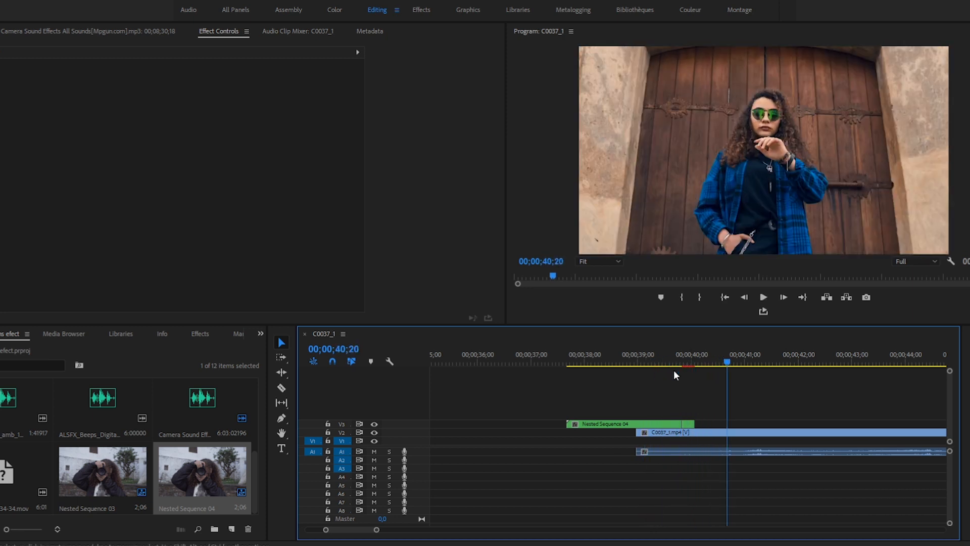
left_click(641, 361)
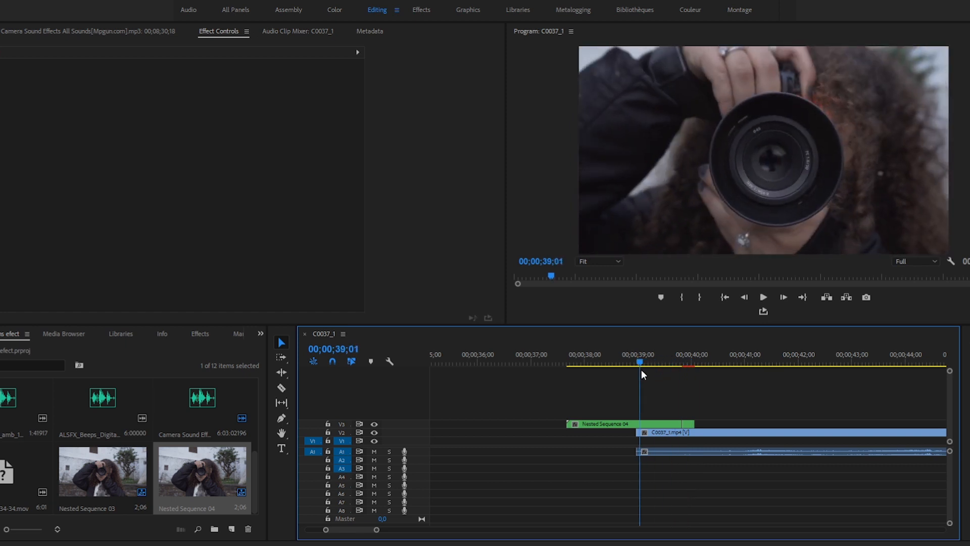